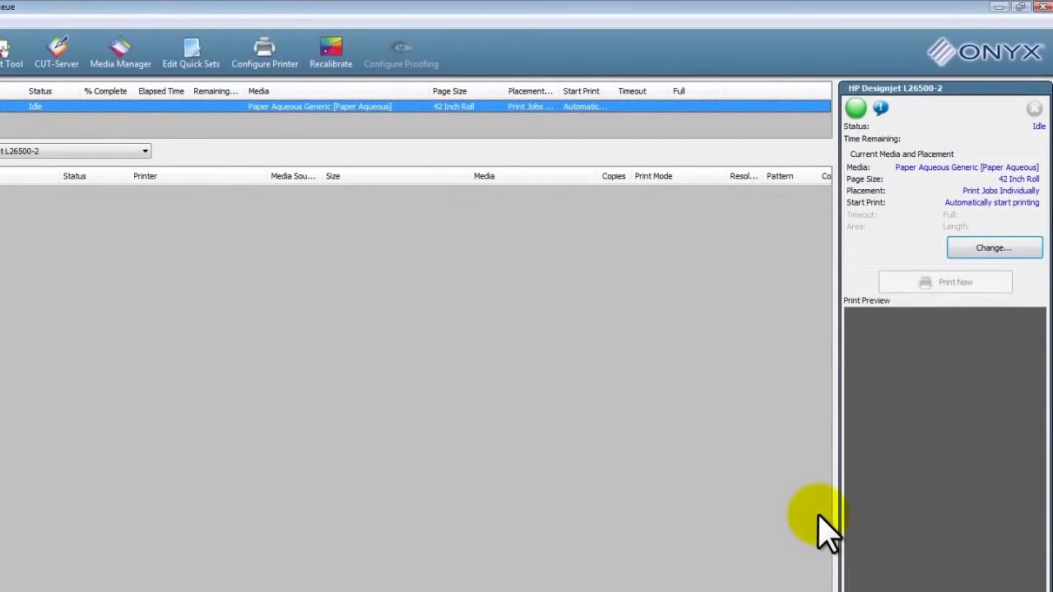
pyautogui.moveTo(839, 513)
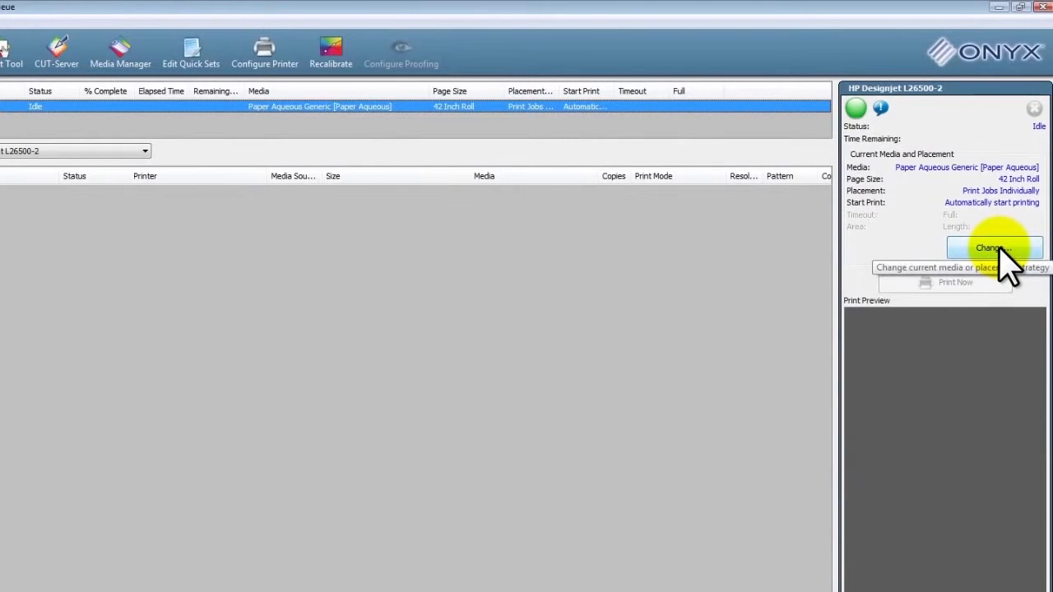
# - Keep the Designjet L26500-2 placement strategy on Print Jobs Individually in Change Media and Placement
pyautogui.click(990, 246)
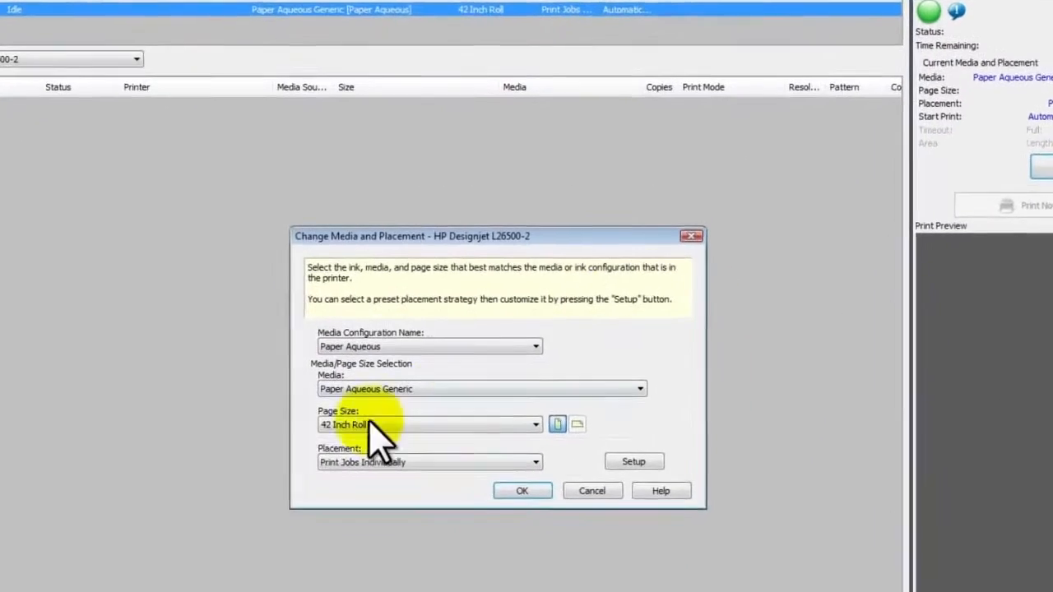
pyautogui.click(536, 461)
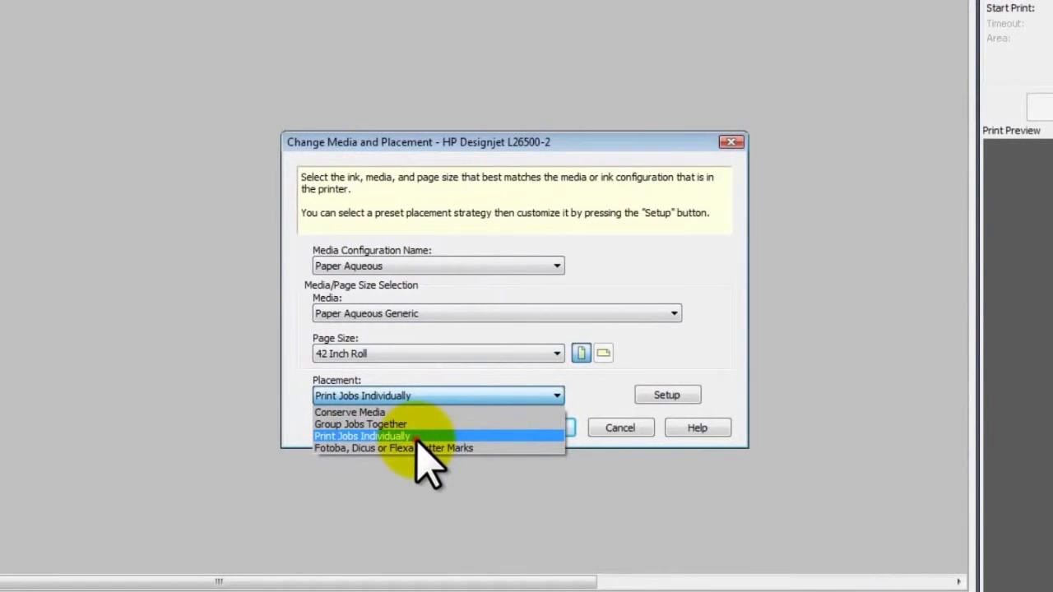
pyautogui.click(362, 436)
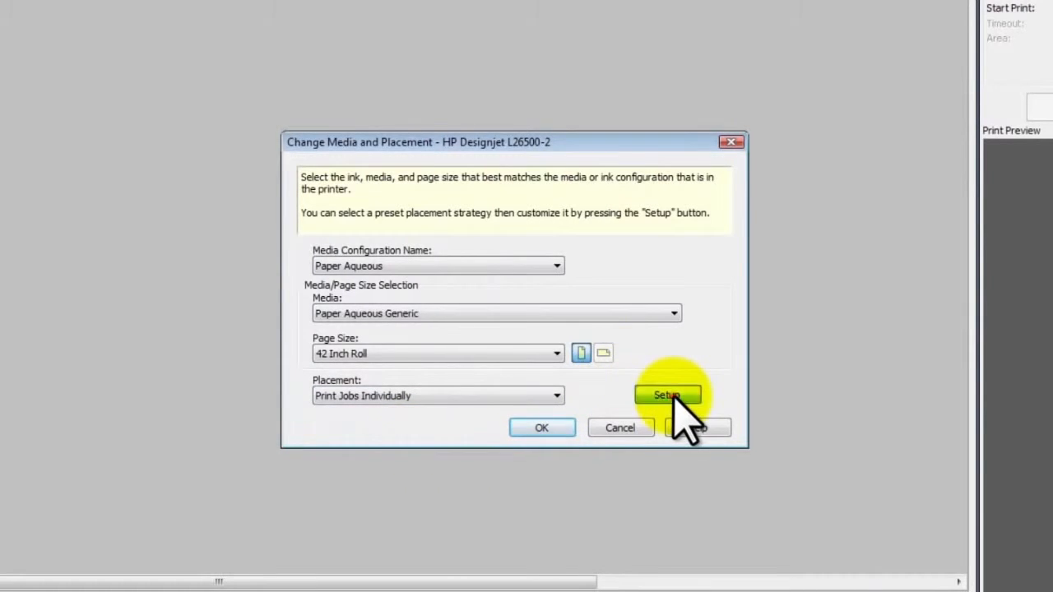
# - Disable automatic printing, set left offset 10.0 mm, and turn off multiple rows, horizontal copying and grouping
pyautogui.click(668, 395)
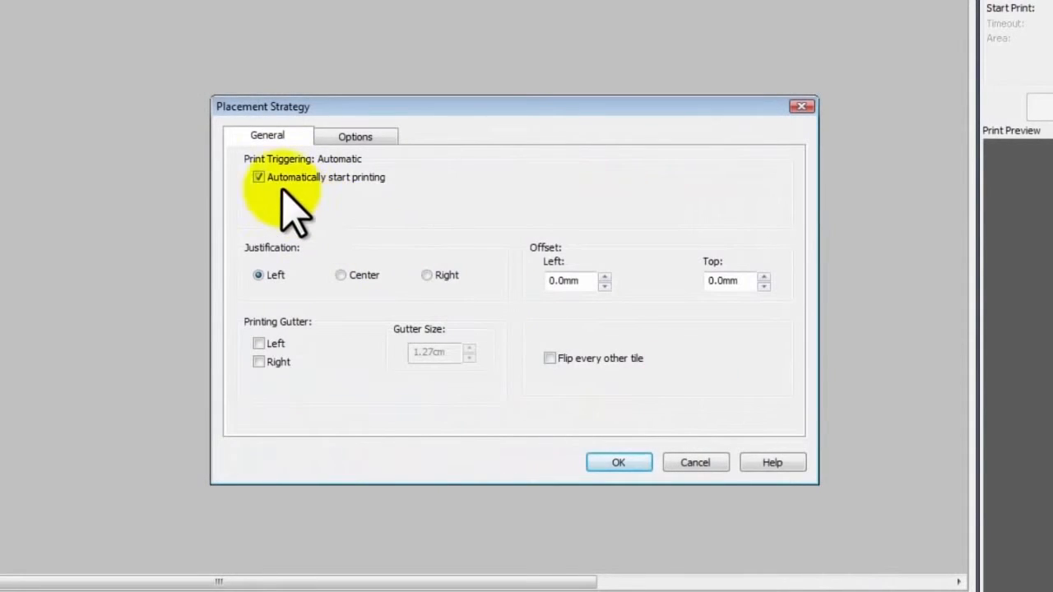
pyautogui.click(258, 178)
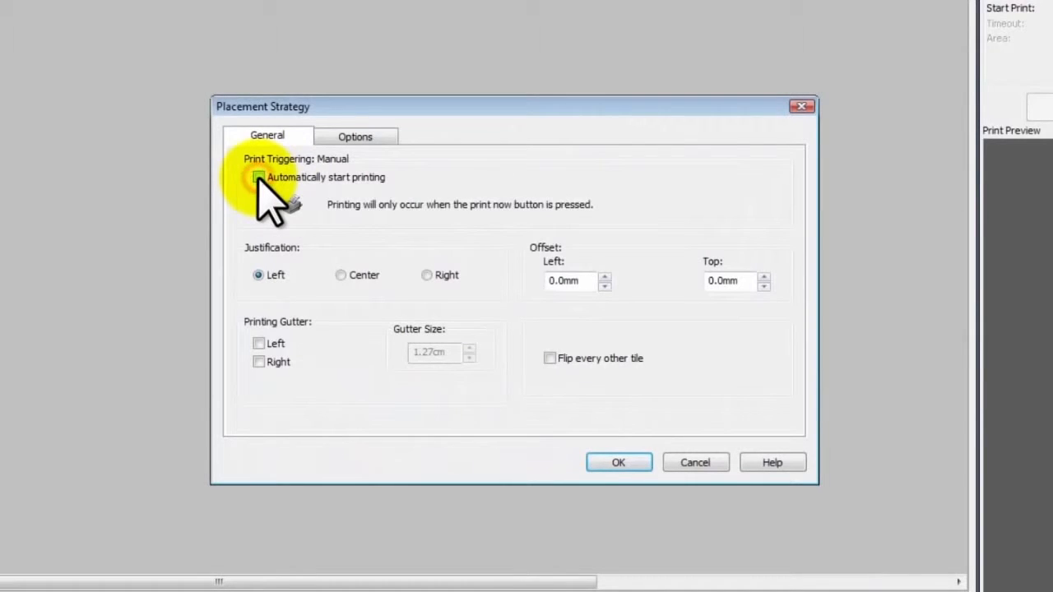
pyautogui.moveTo(568, 280)
pyautogui.write('10')
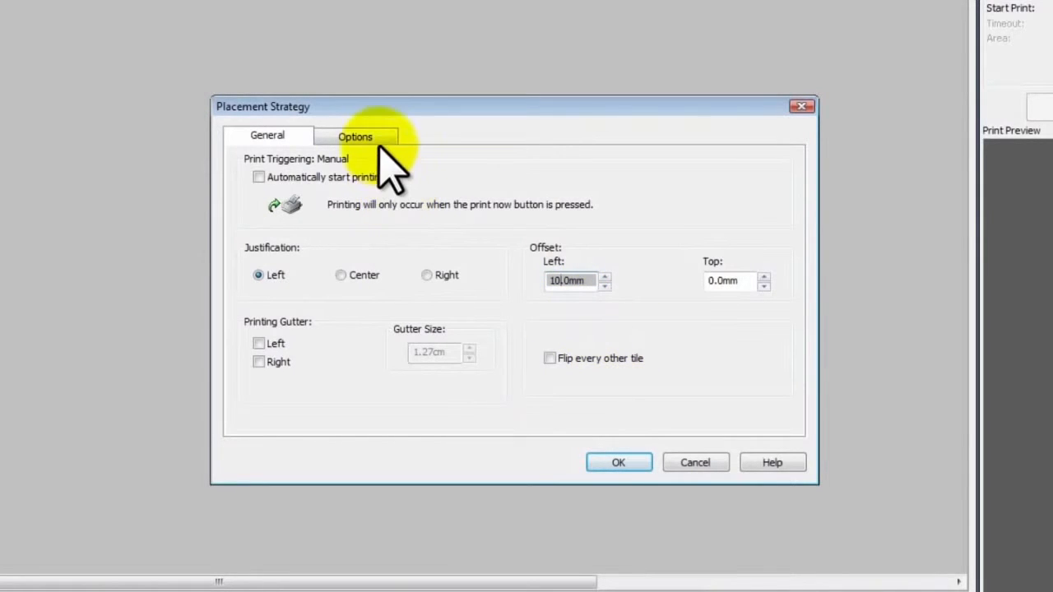
pyautogui.click(356, 136)
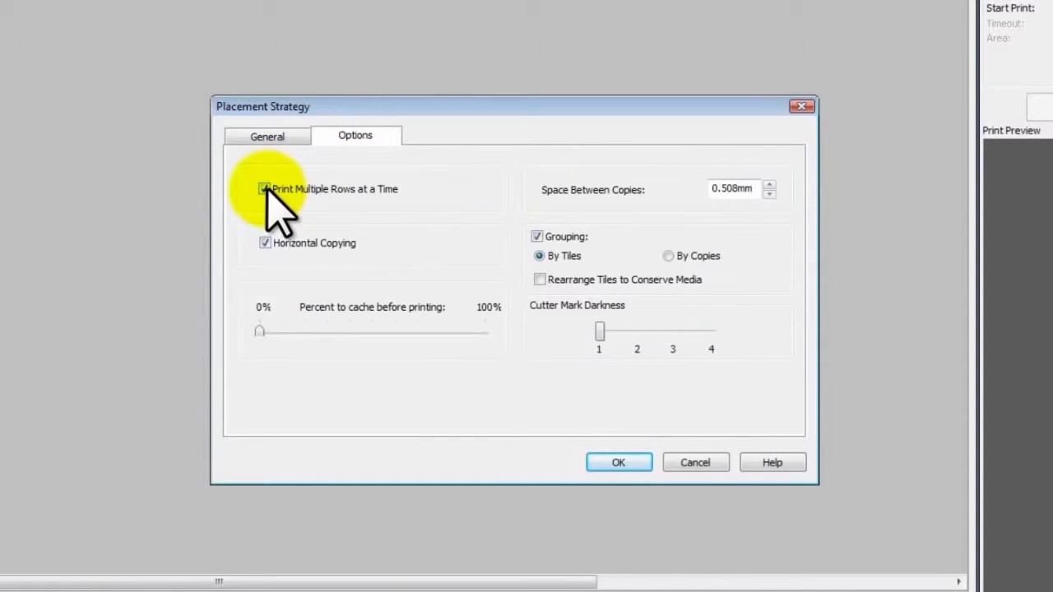
pyautogui.click(265, 188)
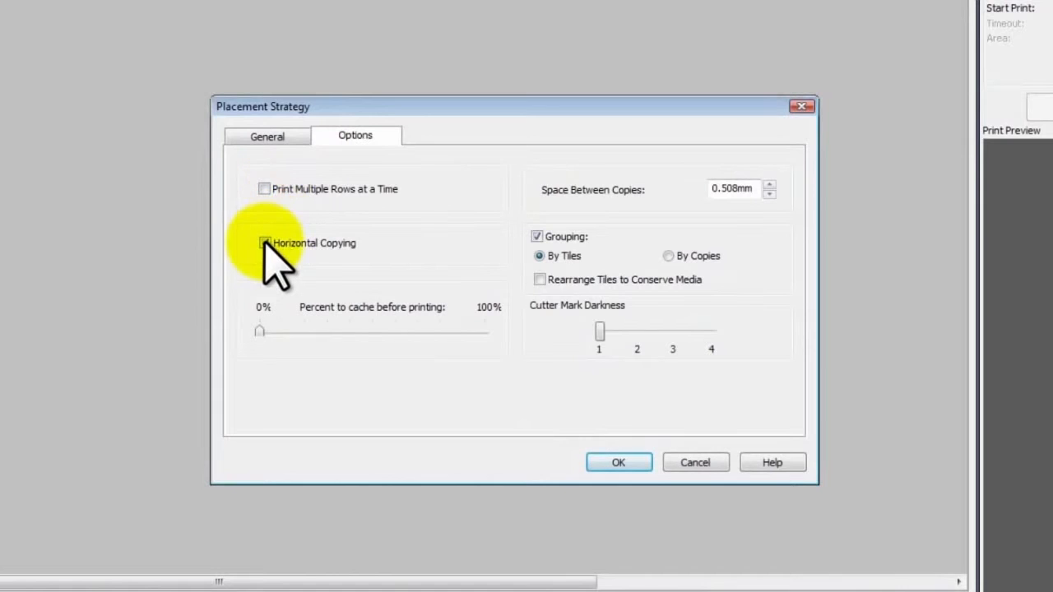
pyautogui.moveTo(530, 263)
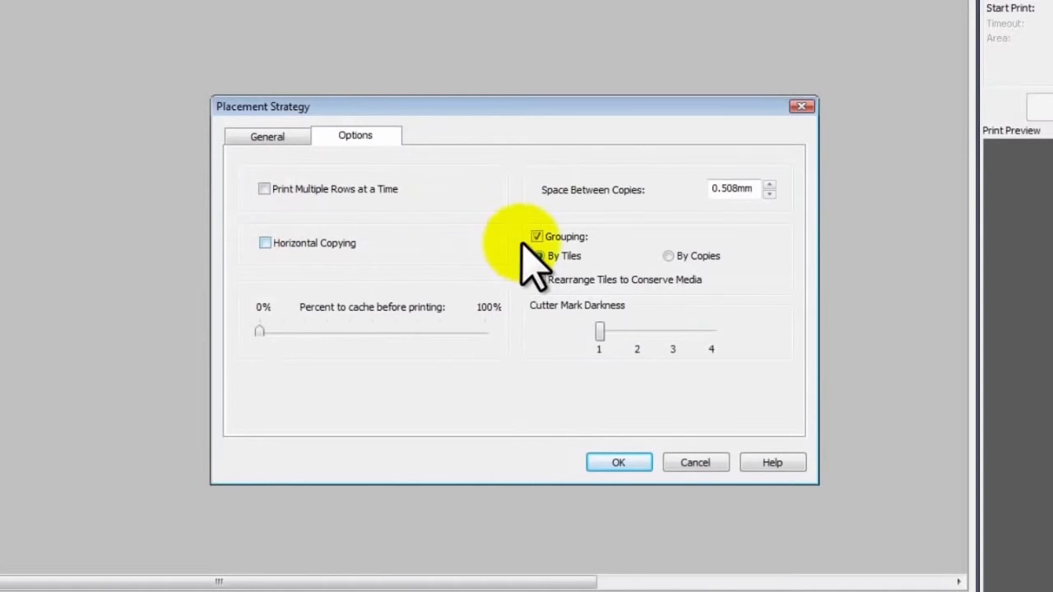
pyautogui.click(537, 237)
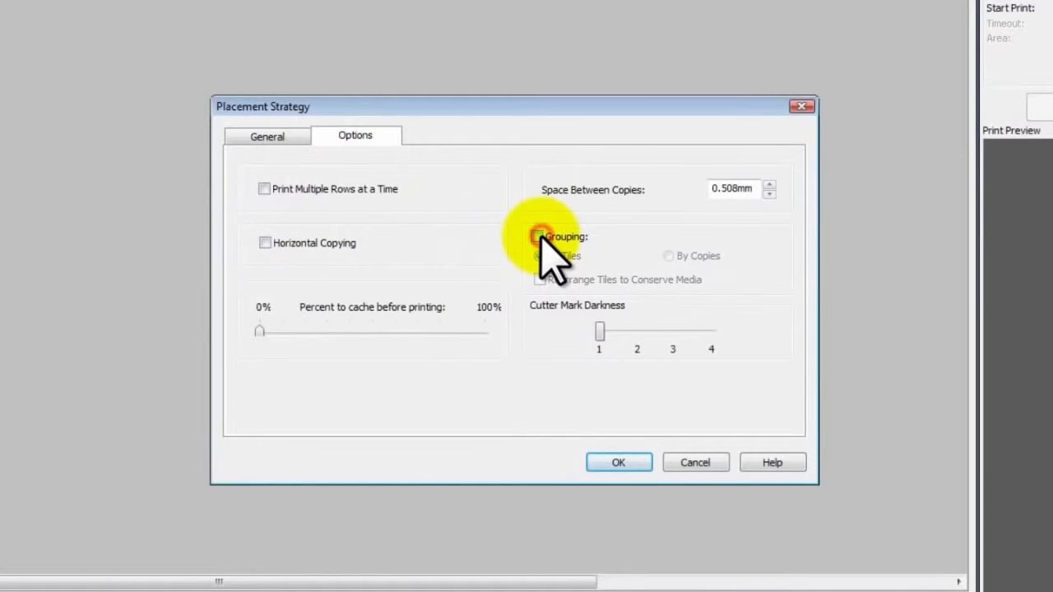
pyautogui.moveTo(619, 462)
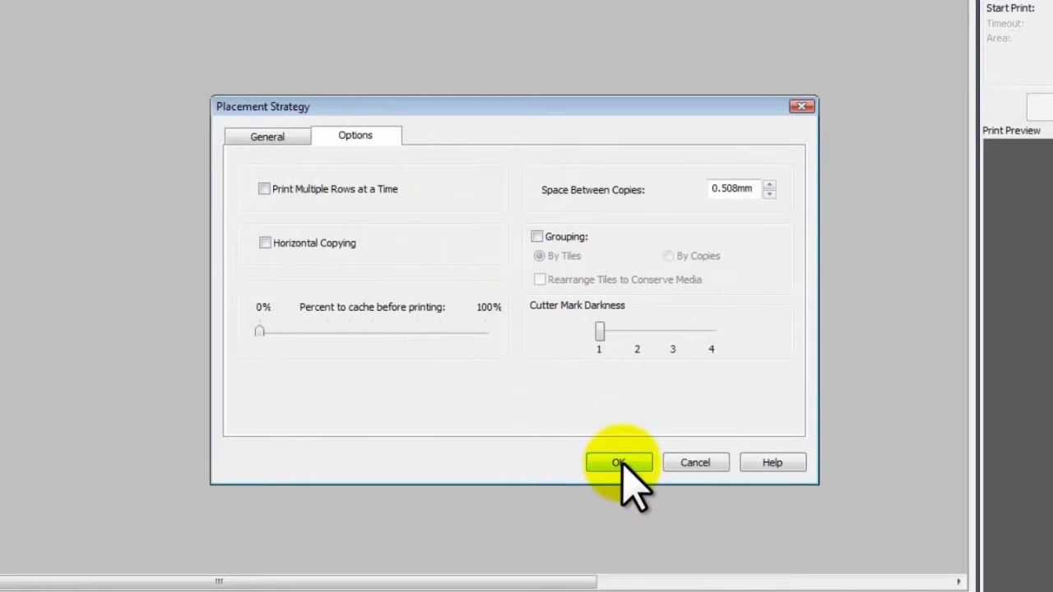
pyautogui.click(619, 462)
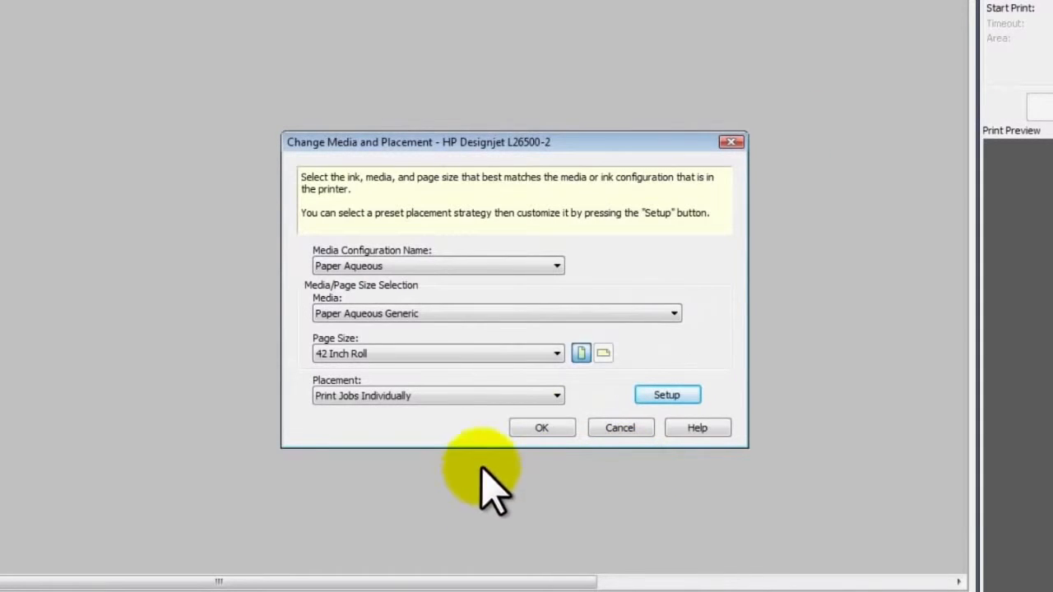
# - Apply the media changes and load Autumn Leaves, Creek and Desert Landscape into Preflight
pyautogui.click(541, 428)
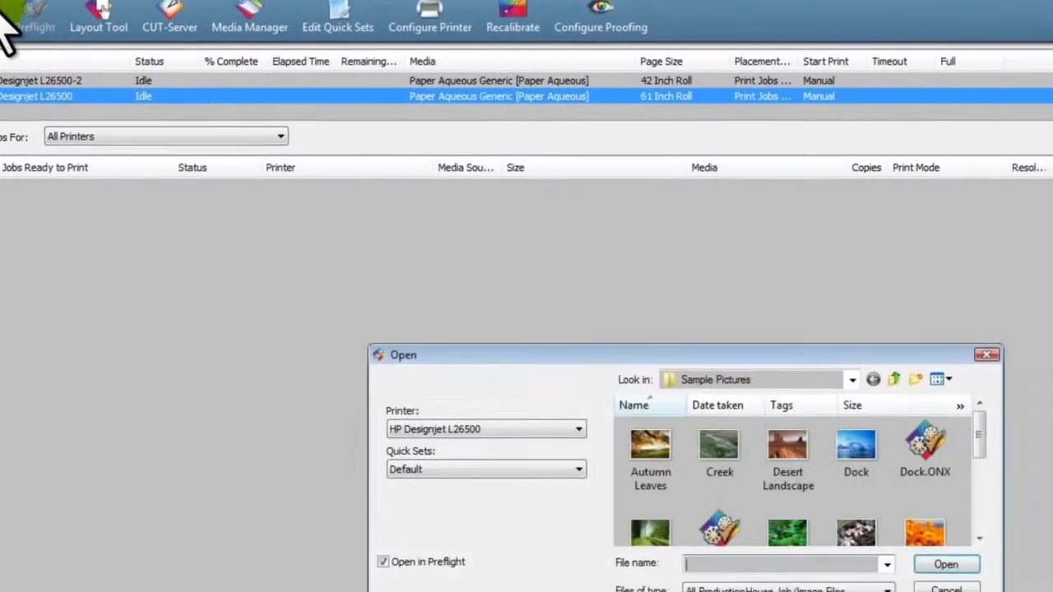
pyautogui.click(787, 446)
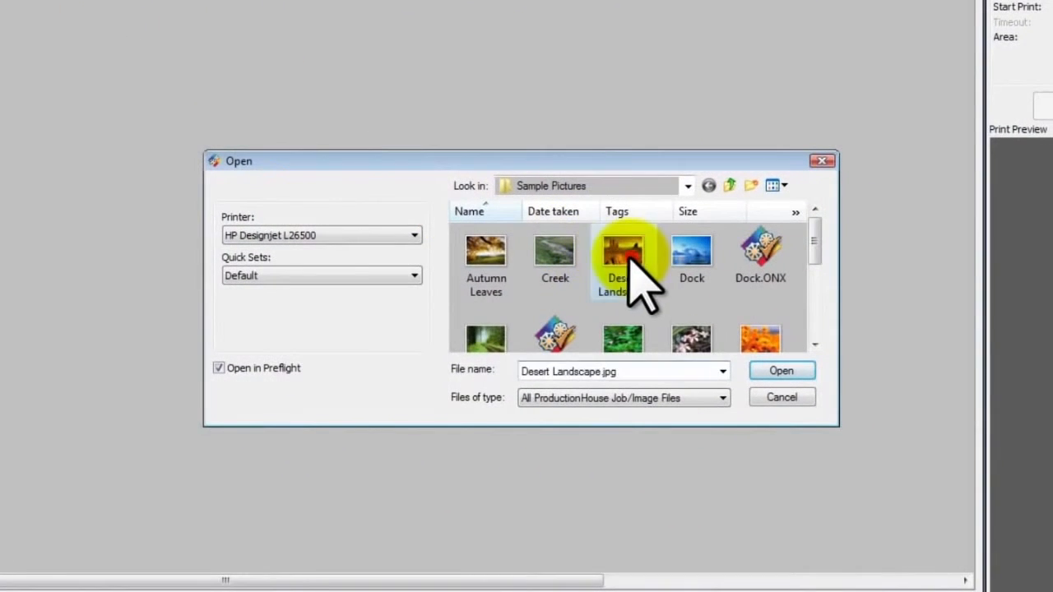
pyautogui.click(554, 250)
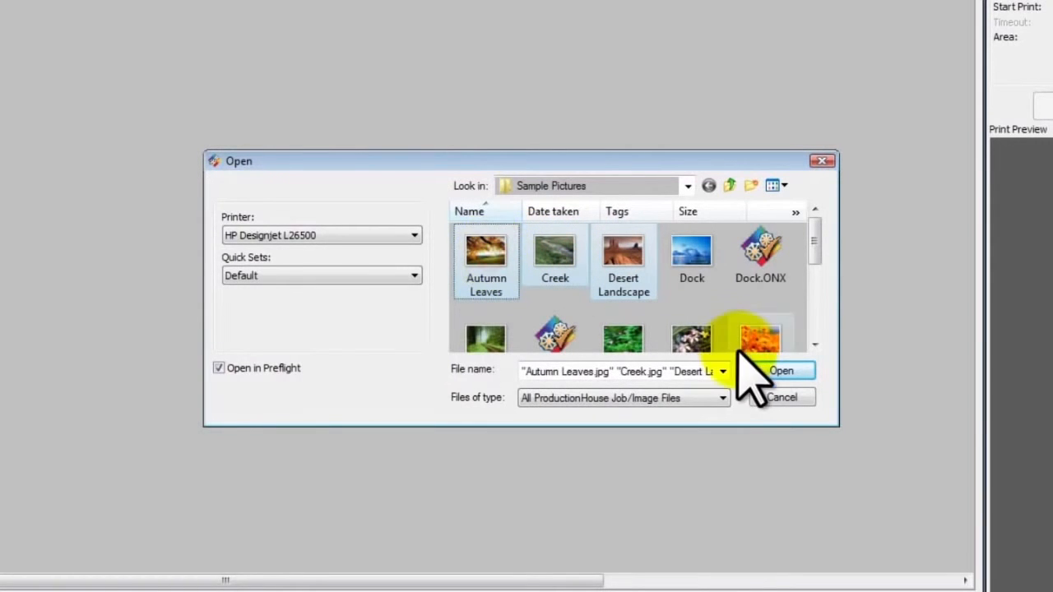
pyautogui.click(782, 371)
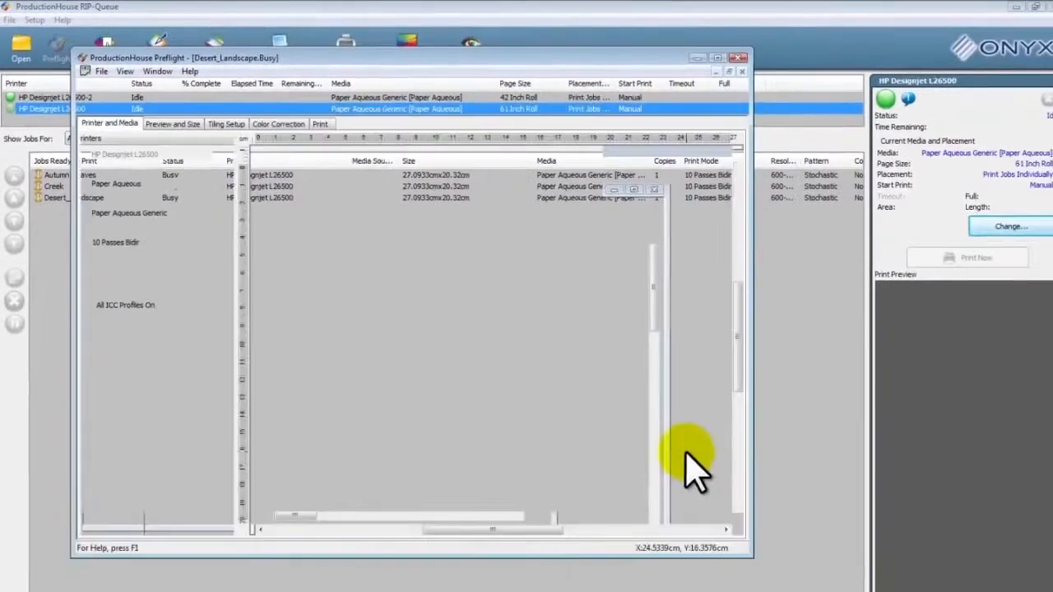
# - Set Desert_Landscape, Creek and Autumn_Leaves to Side A under Double-sided Printing in Print Setup
pyautogui.click(319, 123)
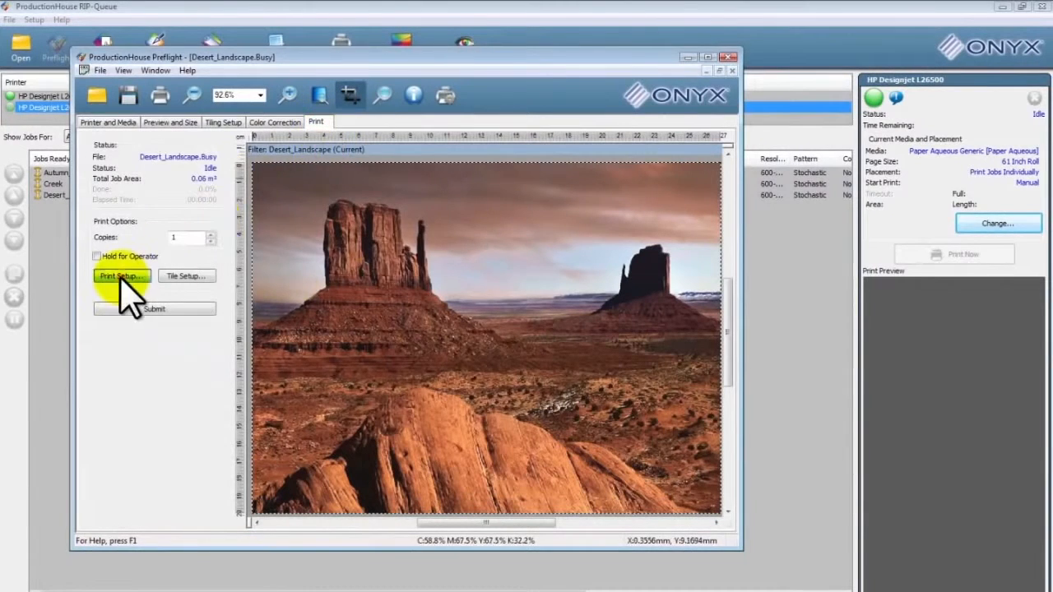
pyautogui.click(122, 276)
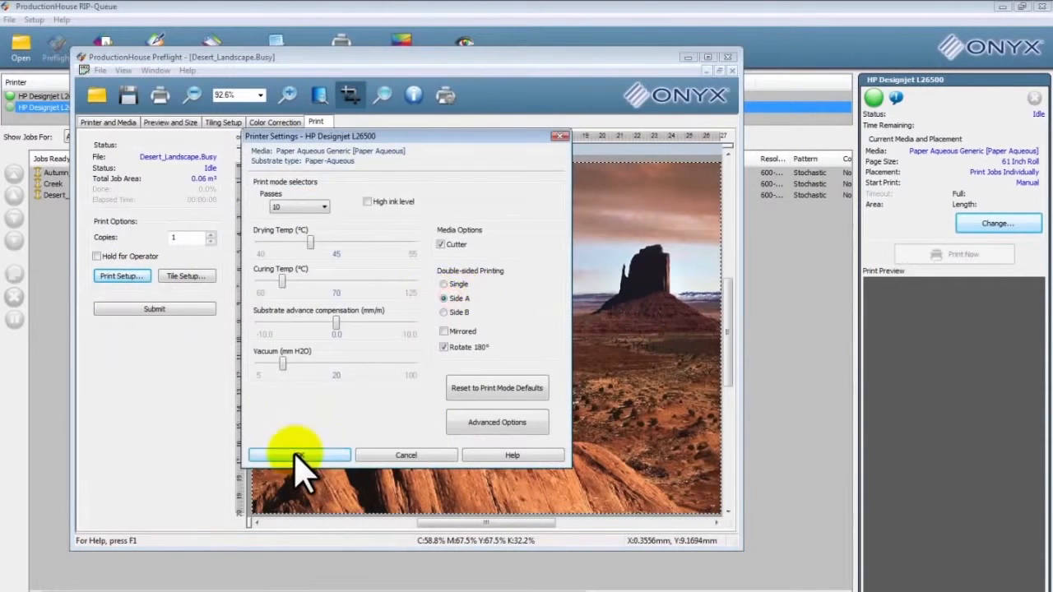
pyautogui.click(300, 454)
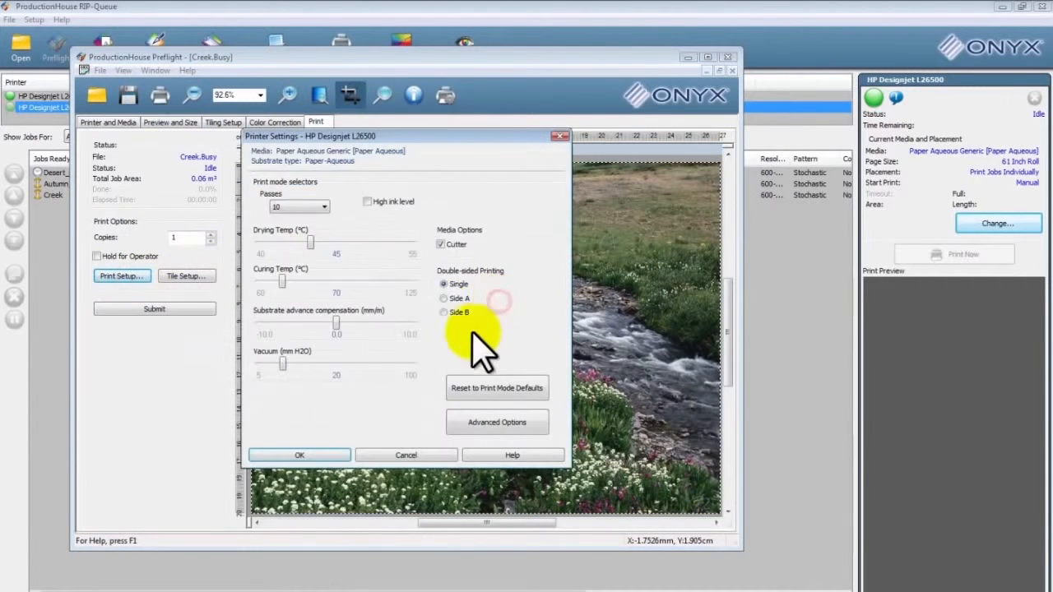
pyautogui.click(299, 454)
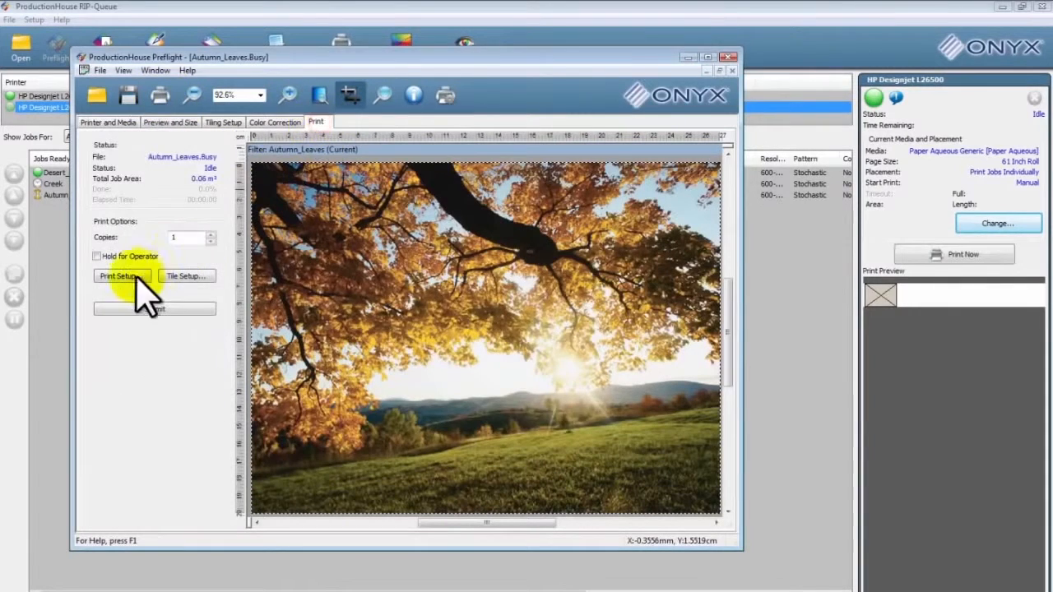
pyautogui.click(122, 277)
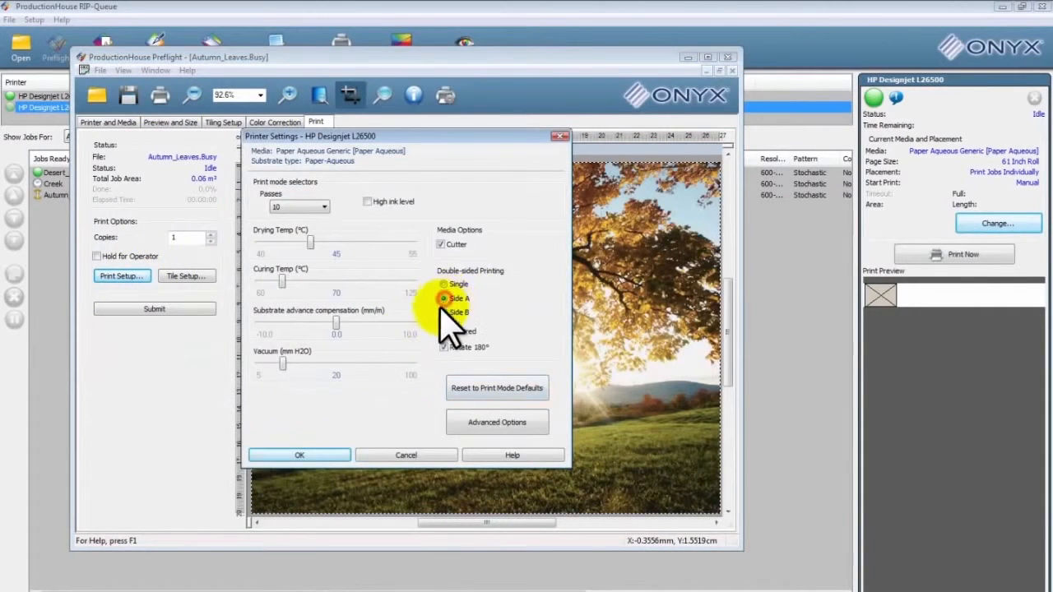
pyautogui.click(300, 454)
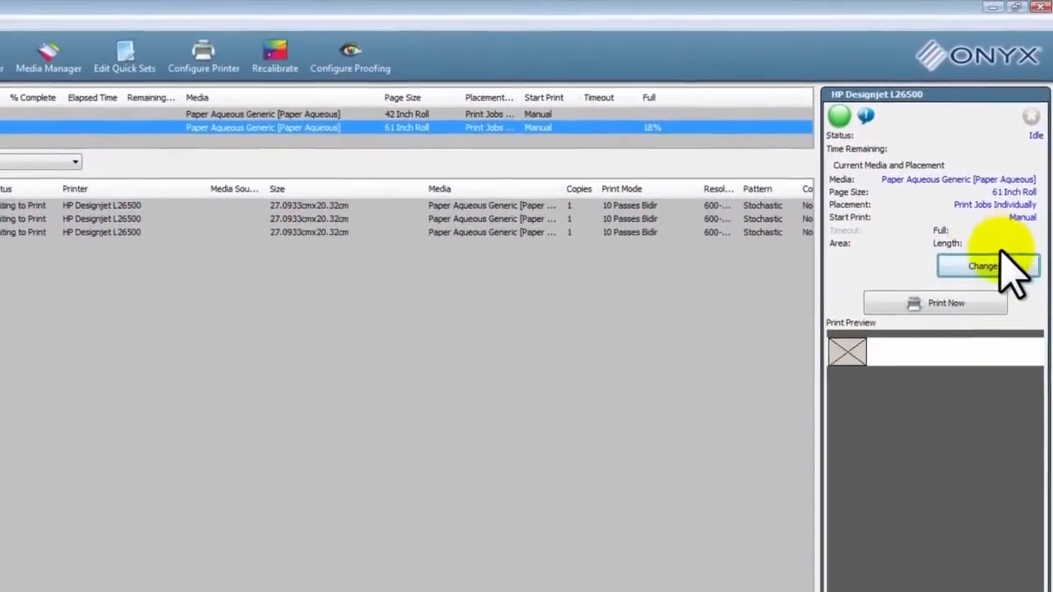
# - Enable Automatically start printing in the placement strategy and apply the change
pyautogui.click(984, 272)
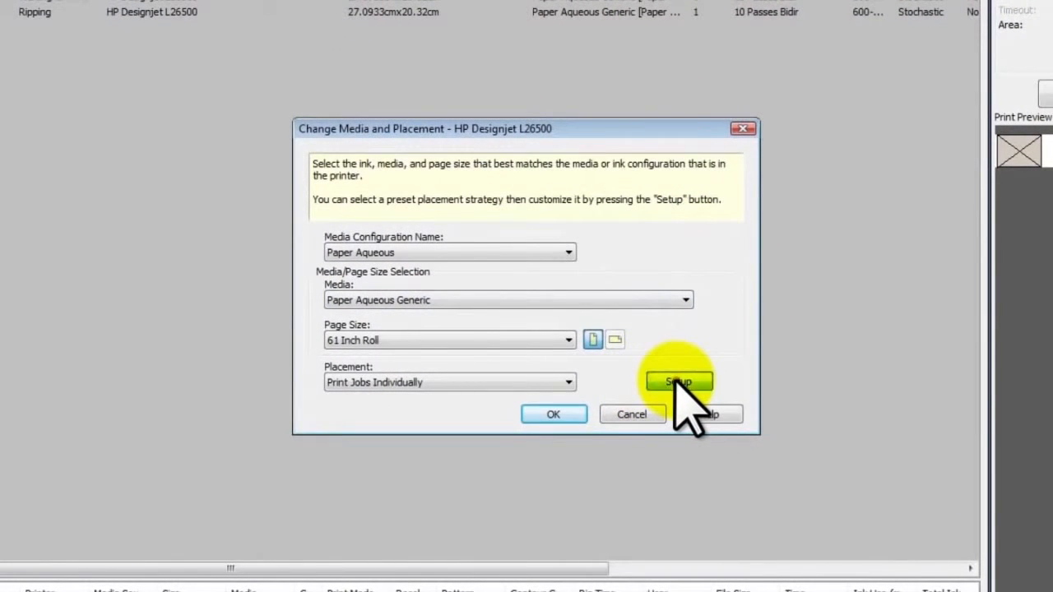
pyautogui.click(678, 382)
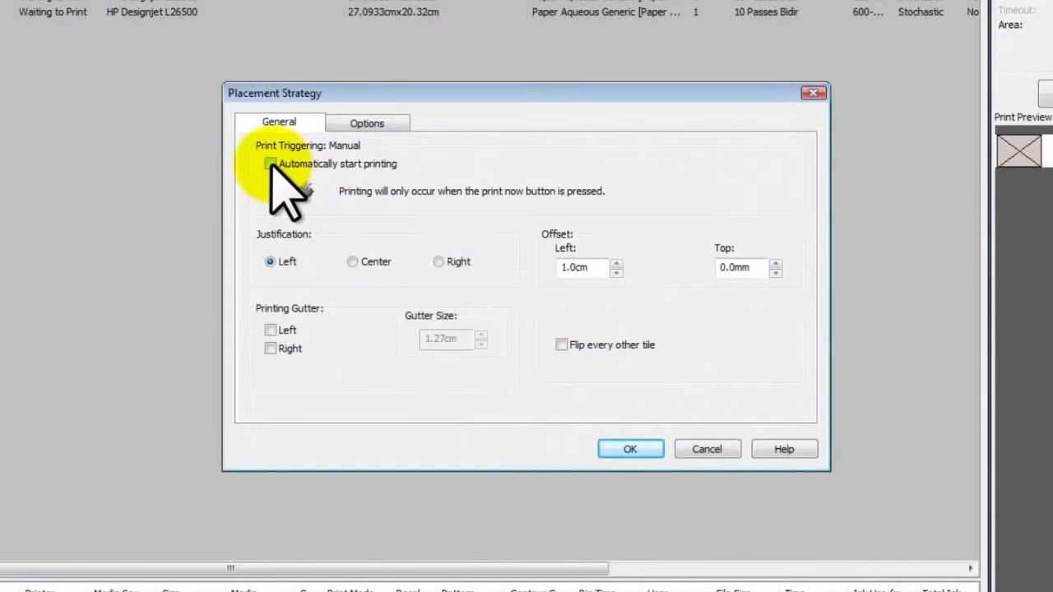
pyautogui.click(269, 163)
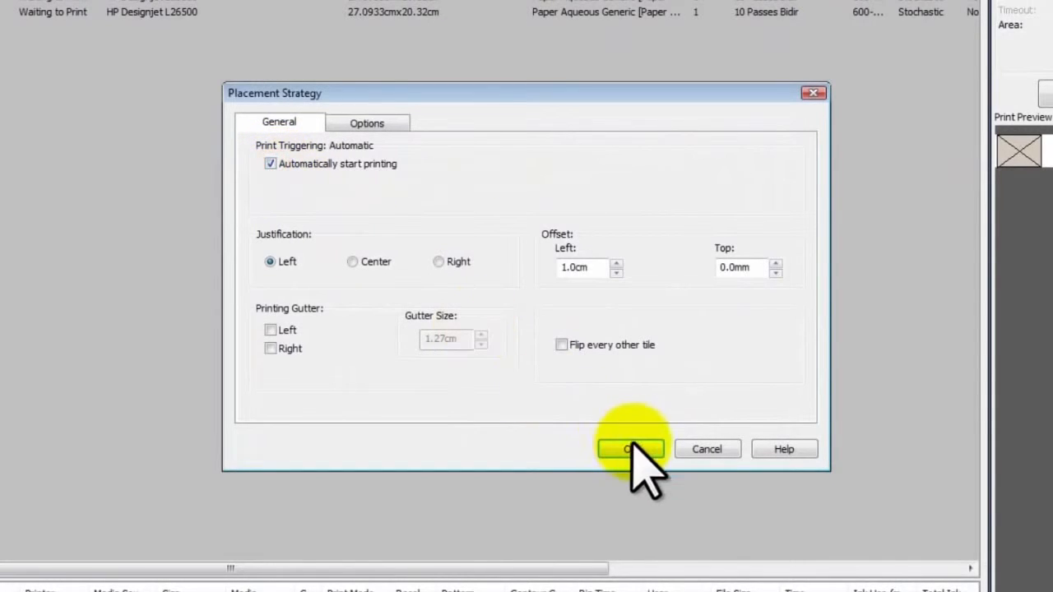
pyautogui.click(631, 447)
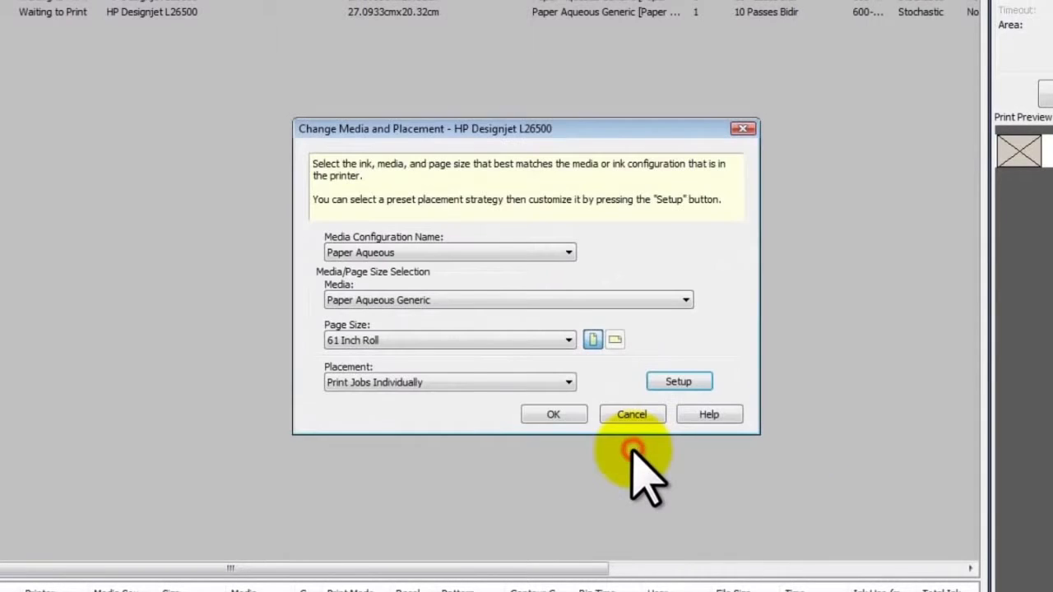
pyautogui.click(632, 415)
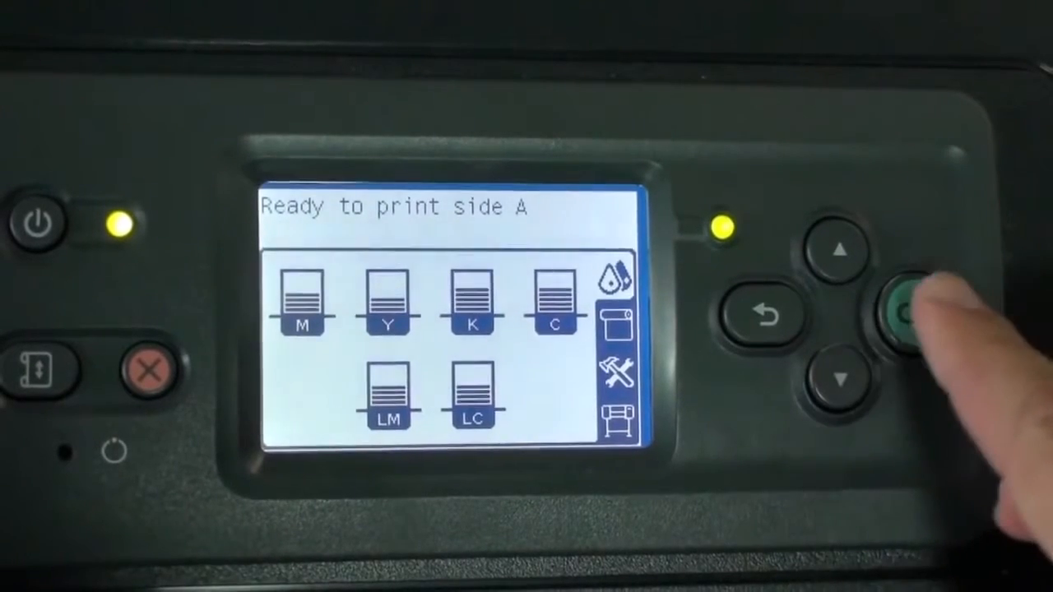
# - View the loaded Paper-Aqueous 1,523 mm roll details and enter the Substrate menu
pyautogui.click(902, 313)
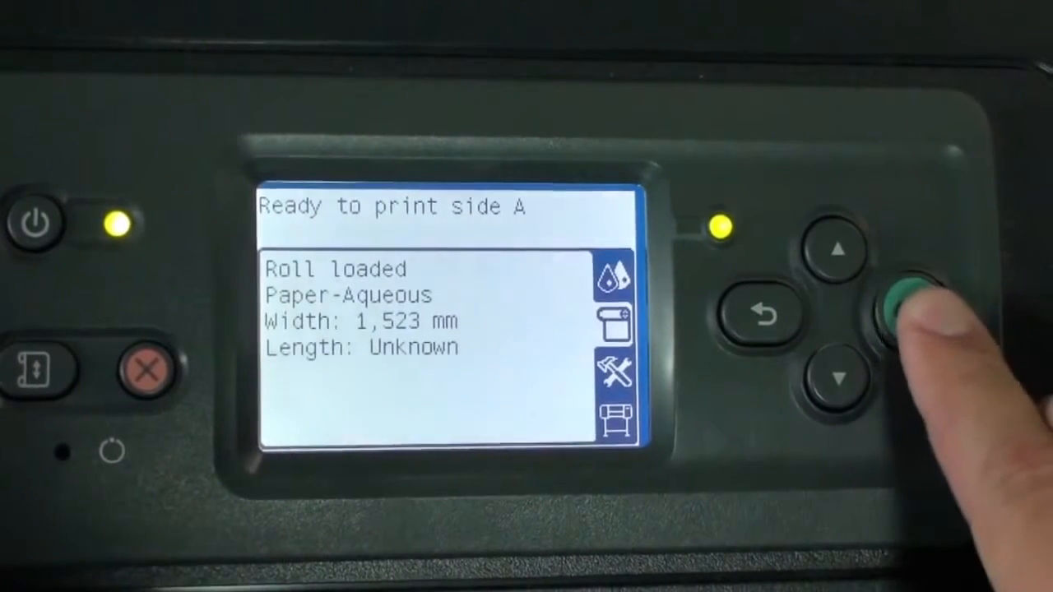
pyautogui.click(905, 309)
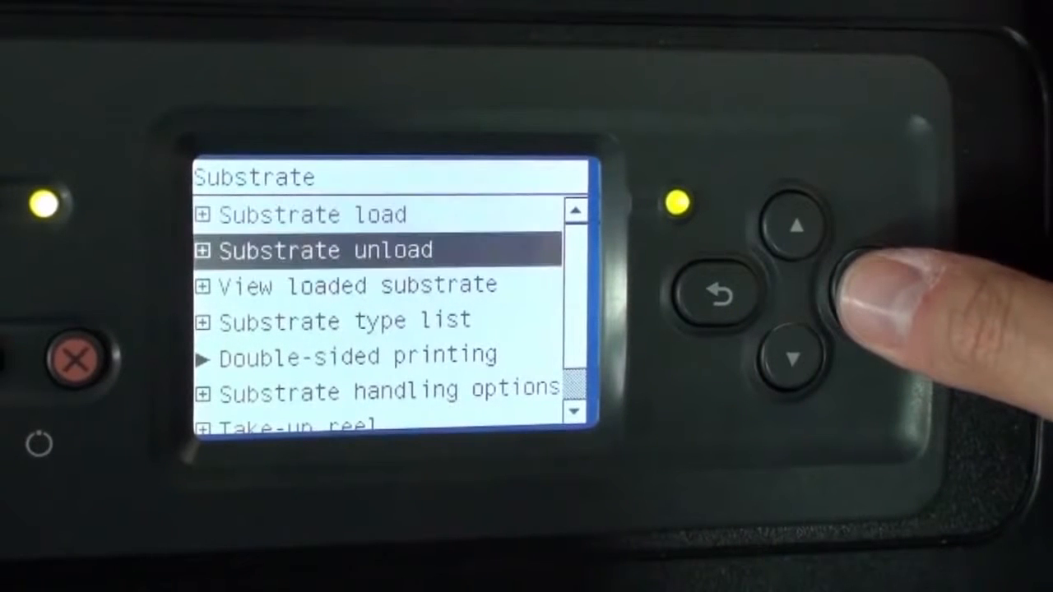
# - Scroll the Substrate menu down toward Double-sided printing
pyautogui.click(863, 289)
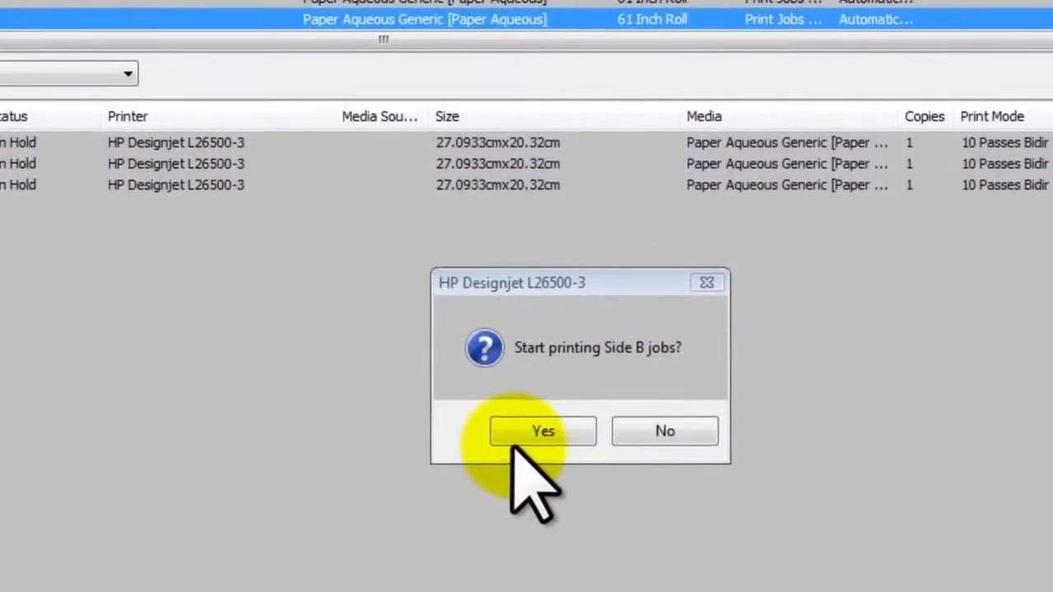
# - Answer Yes to start printing the side B jobs on the L26500-3
pyautogui.click(543, 431)
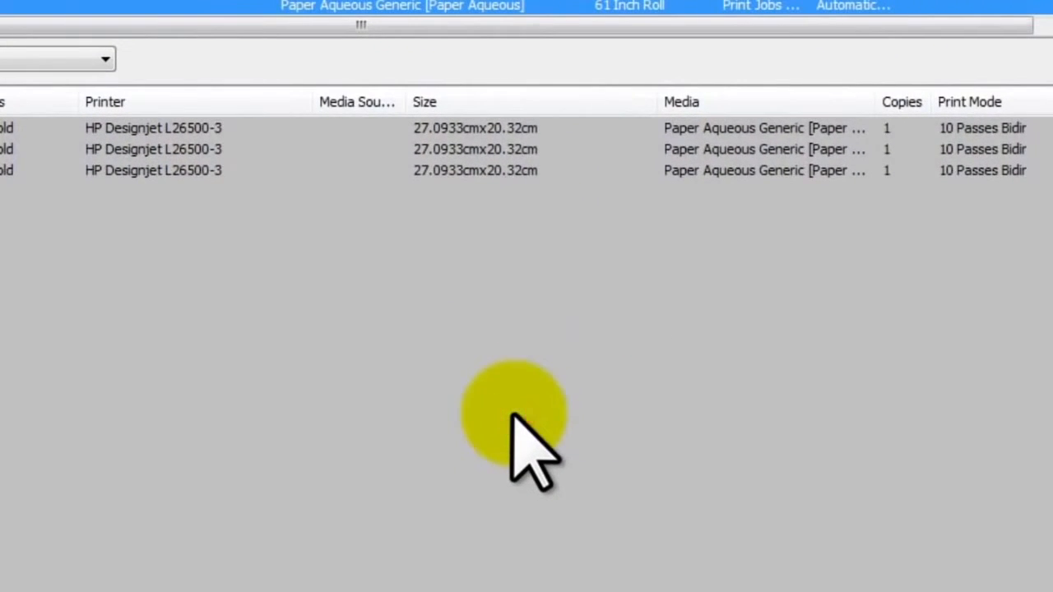